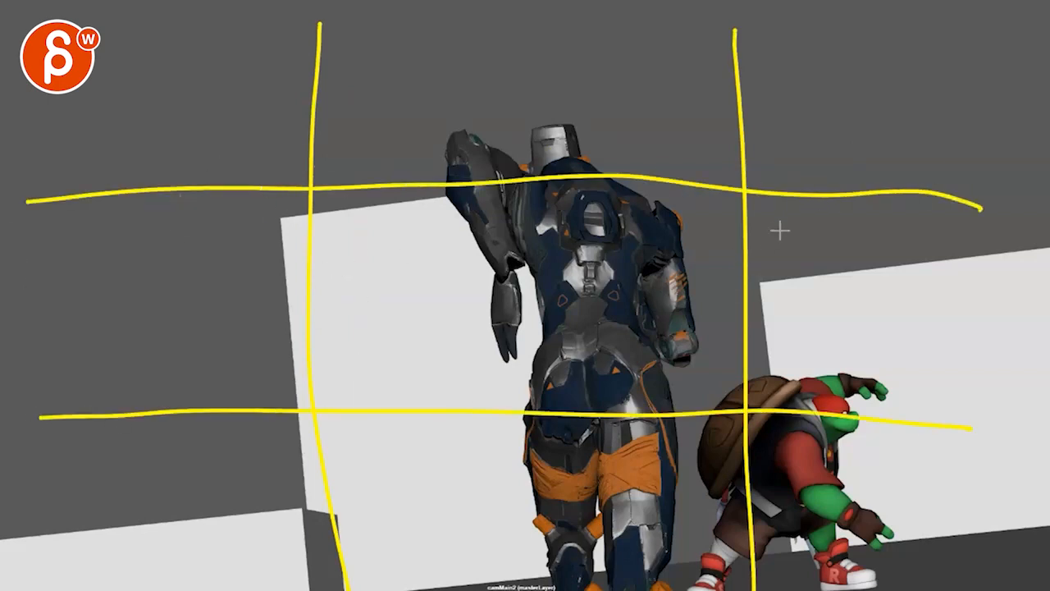
pyautogui.moveTo(456, 343)
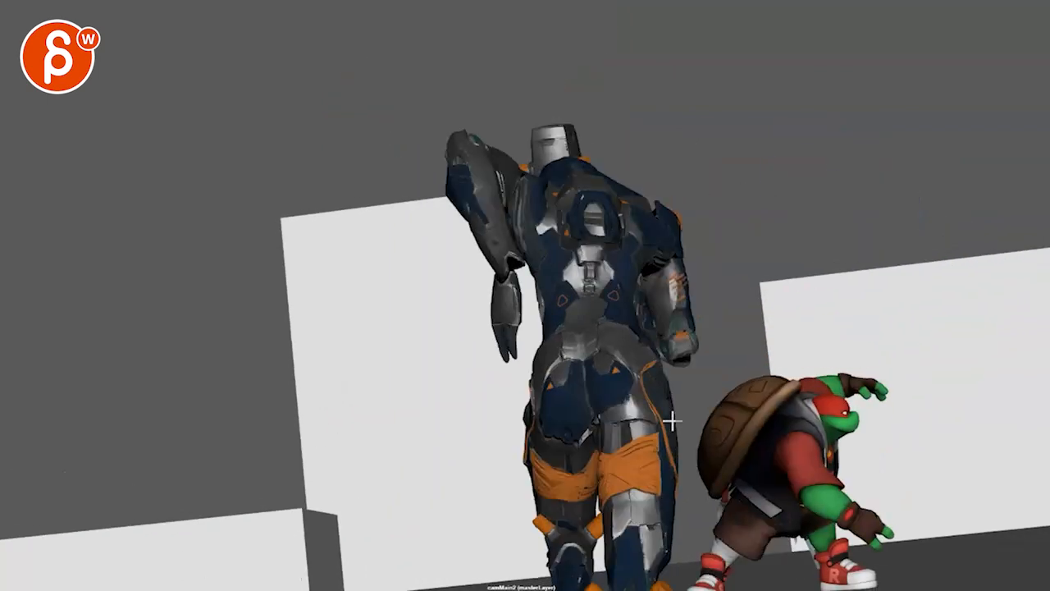
pyautogui.moveTo(309, 191)
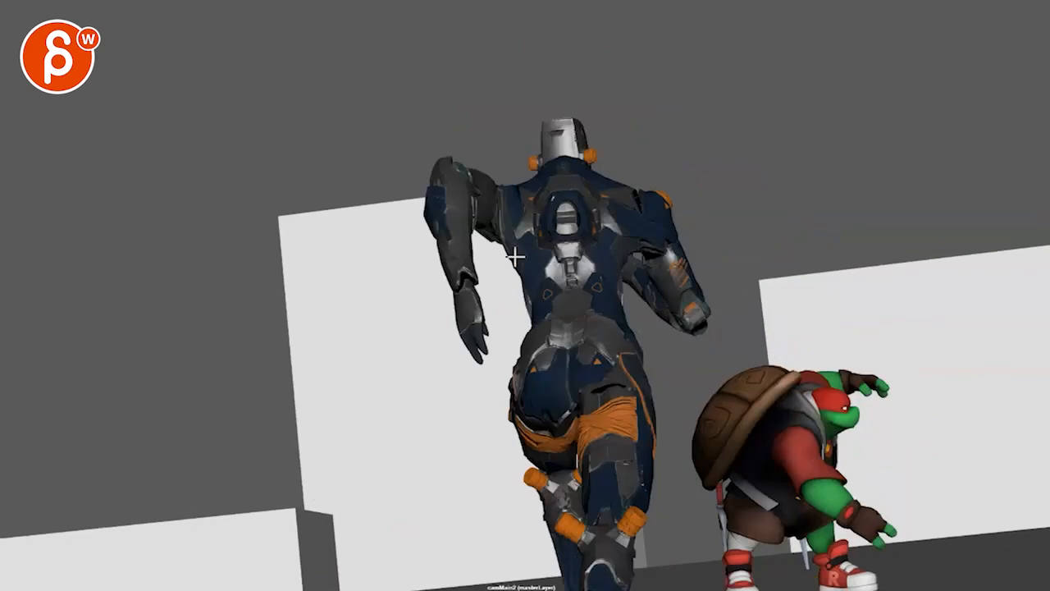
pyautogui.moveTo(692, 440)
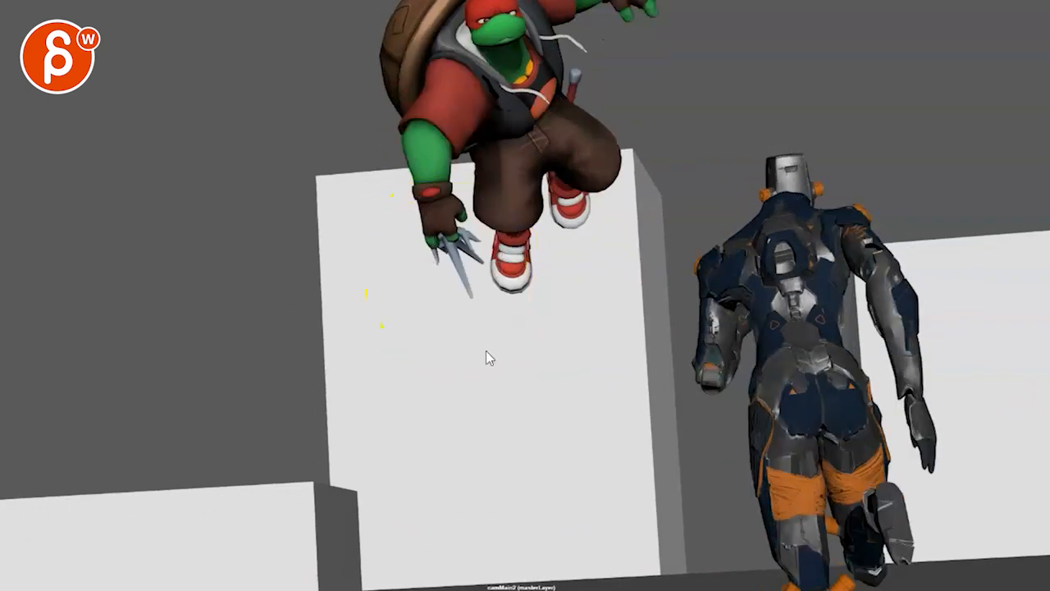
pyautogui.moveTo(413, 283)
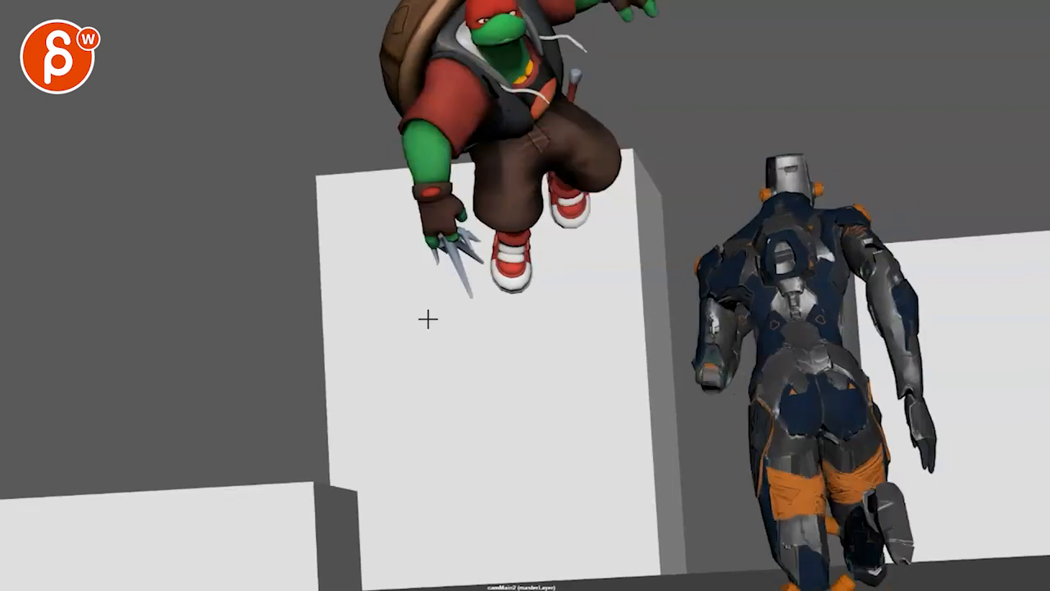
pyautogui.moveTo(457, 292)
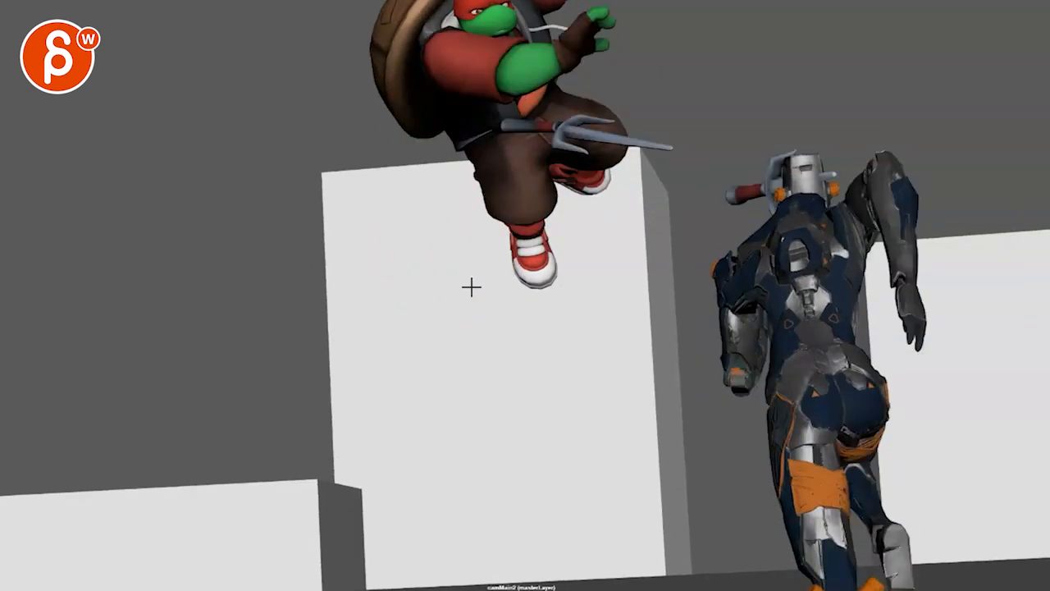
# Sketch loose yellow circular draw-over marks in the sky left of the leaping turtle
pyautogui.moveTo(500, 128); pyautogui.dragTo(672, 164)
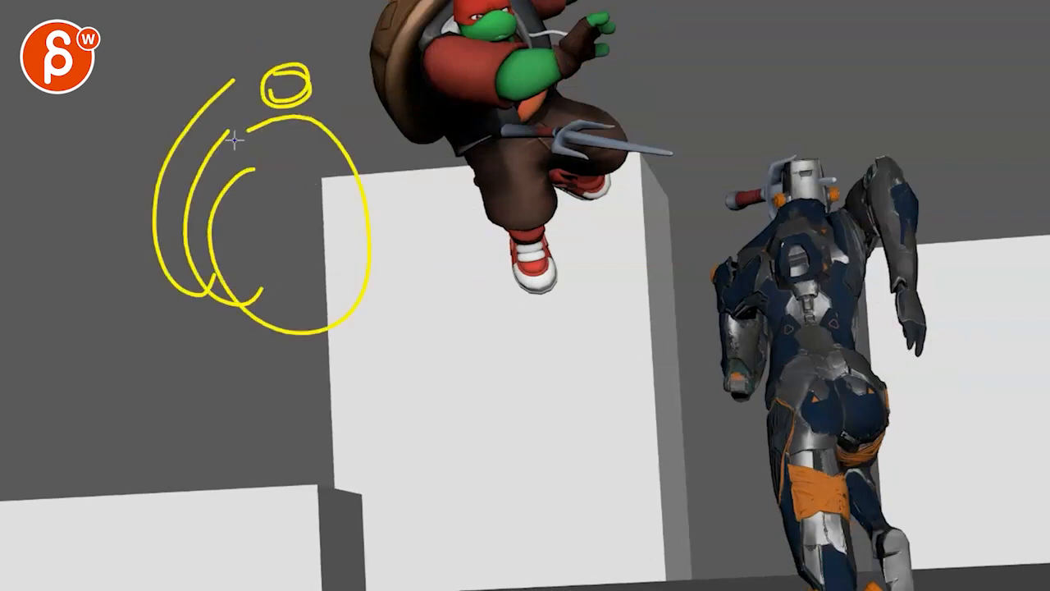
pyautogui.moveTo(233, 144); pyautogui.dragTo(501, 187)
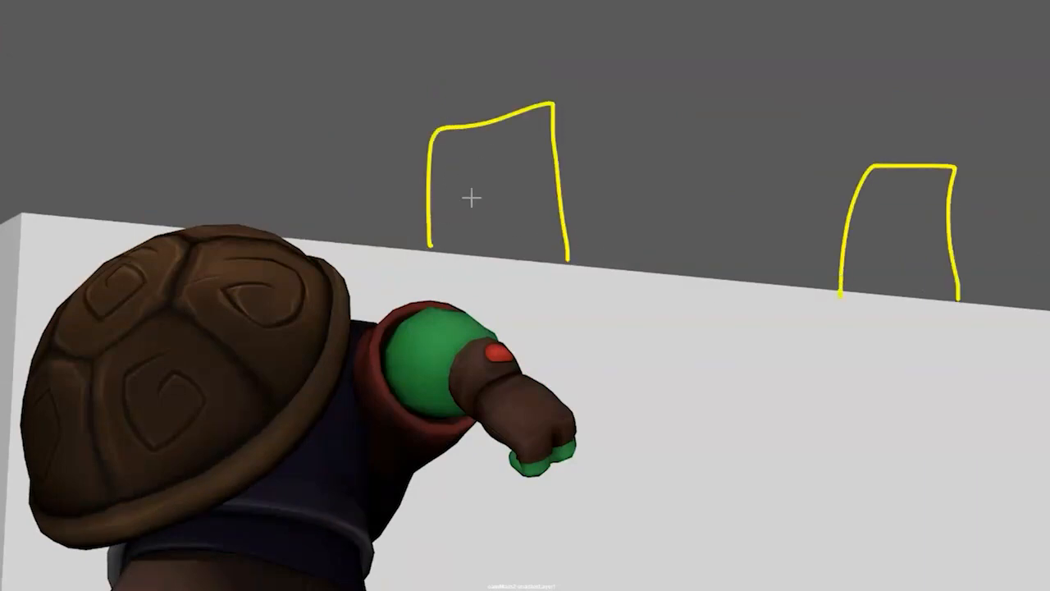
pyautogui.moveTo(860, 277)
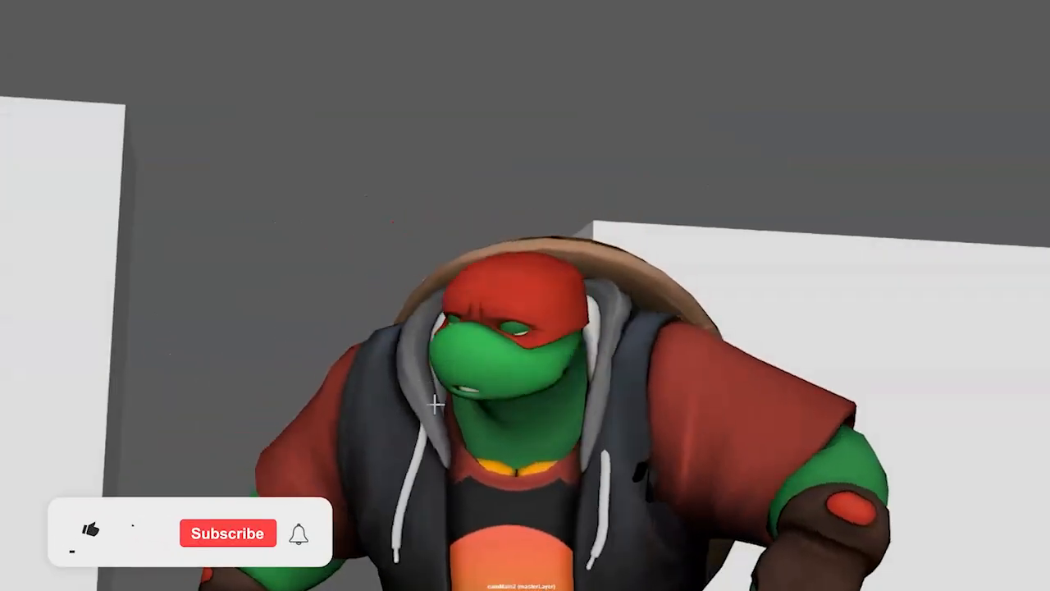
# Start timeline playback to review the fight shot through to the turtle's guarded pose
pyautogui.click(91, 531)
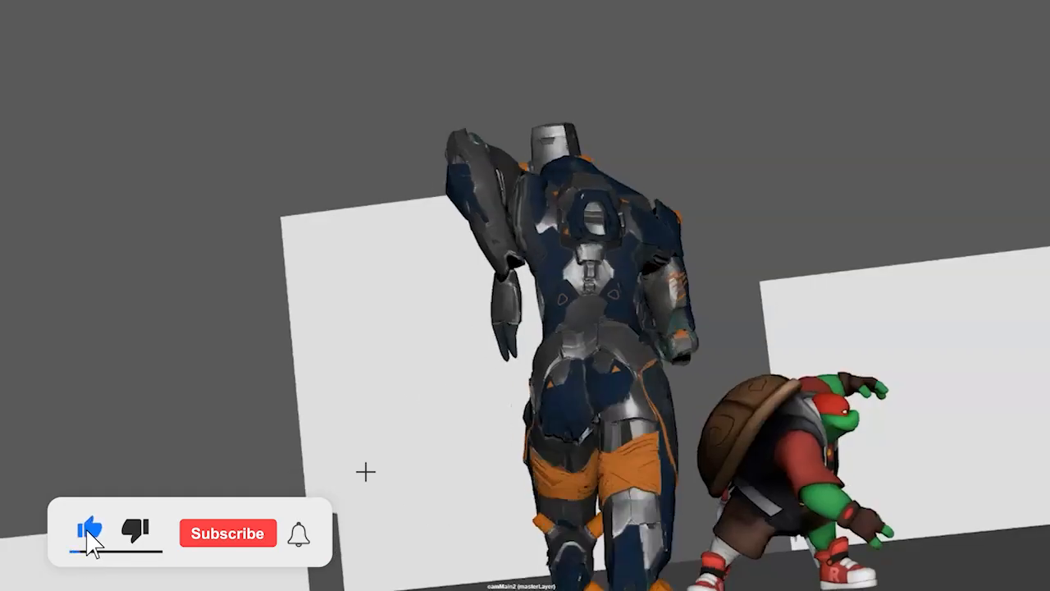
pyautogui.click(226, 531)
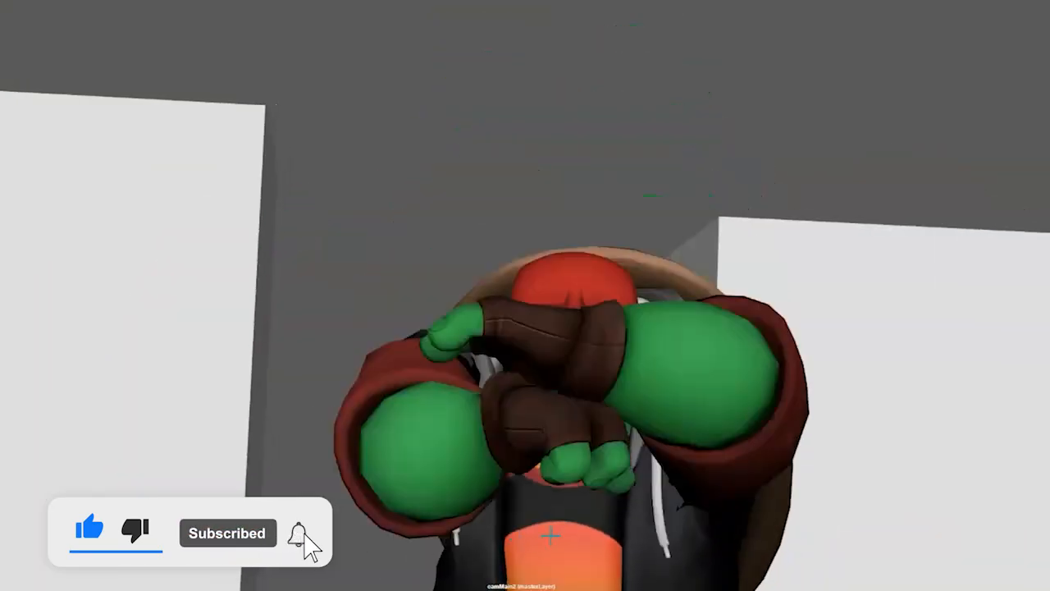